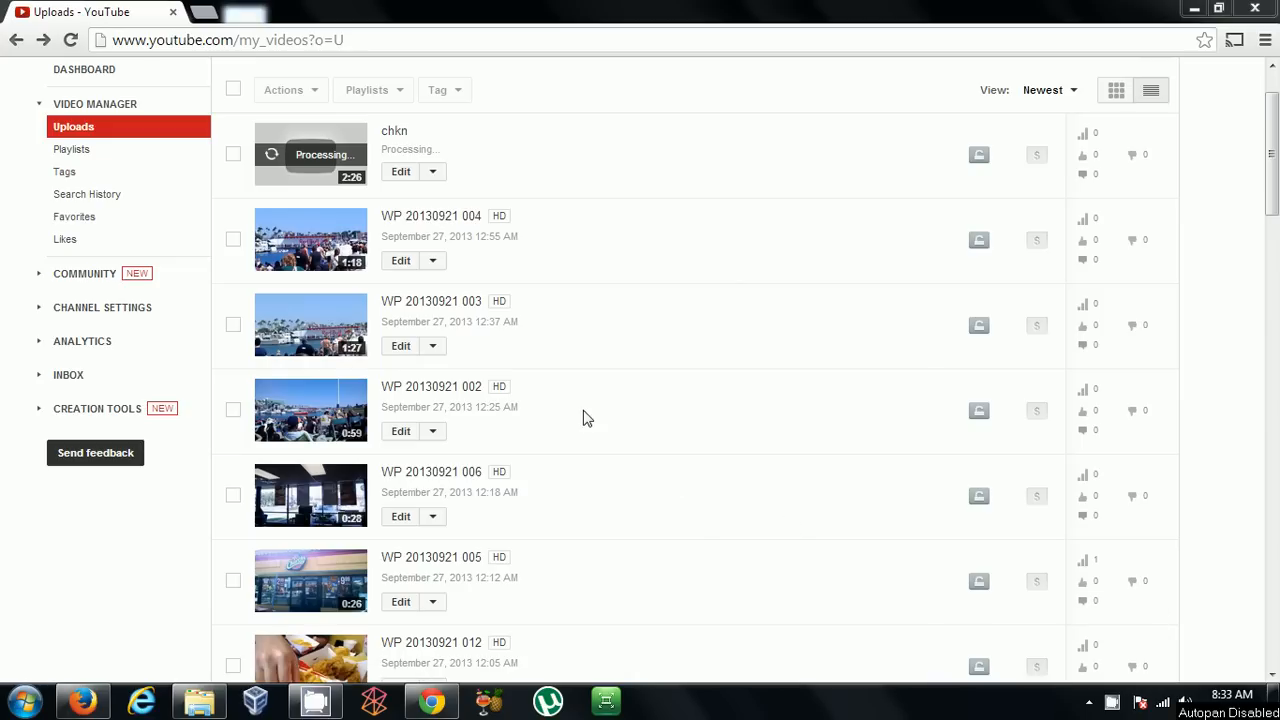
mouse_move(677, 208)
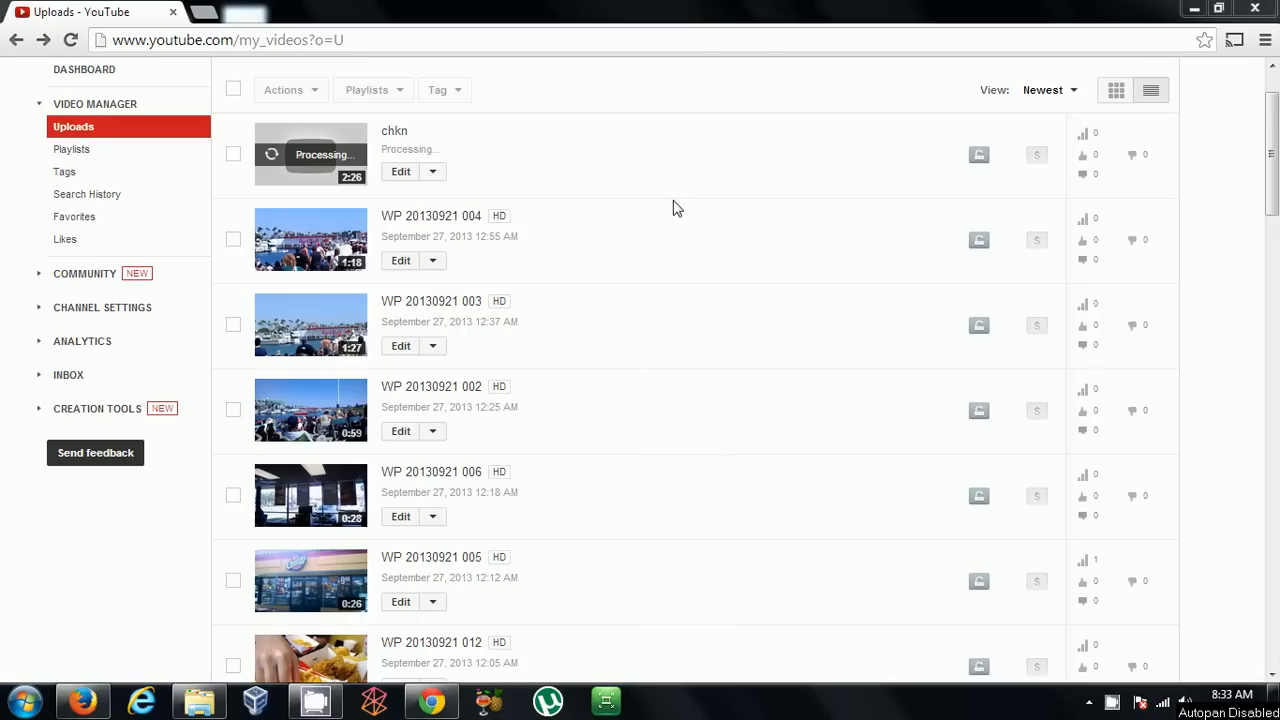
mouse_move(732, 437)
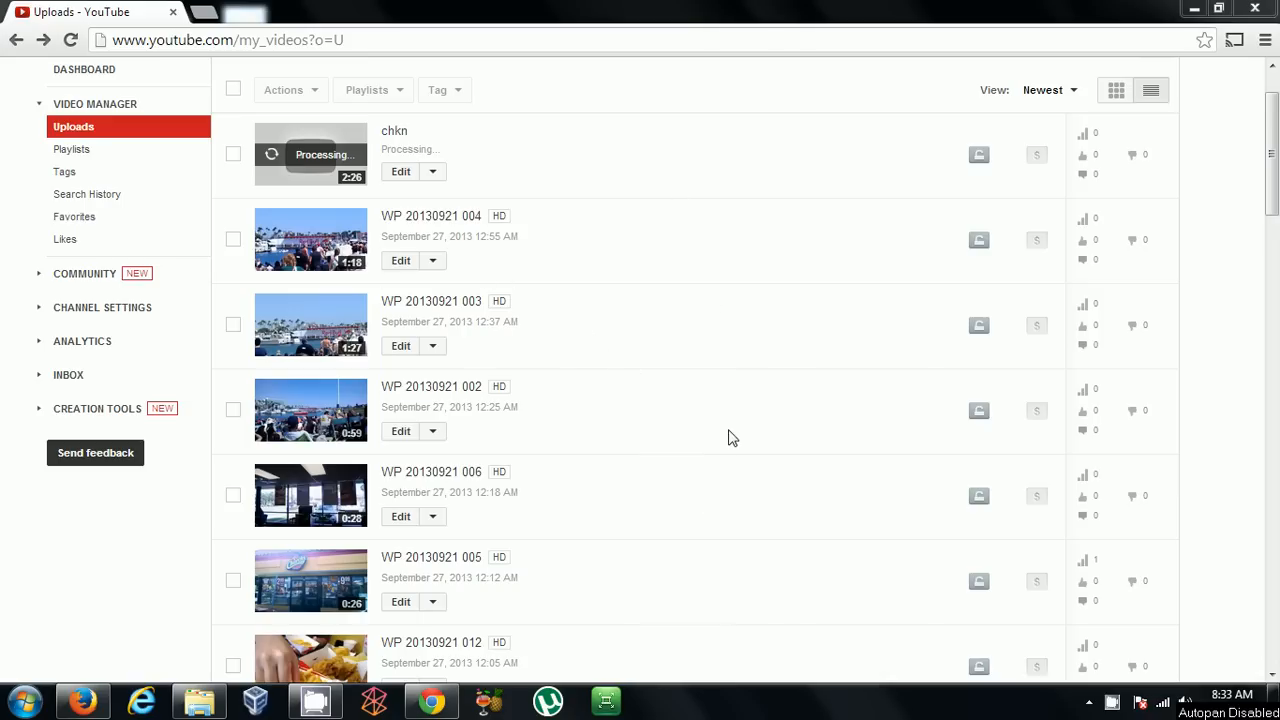
mouse_move(411, 272)
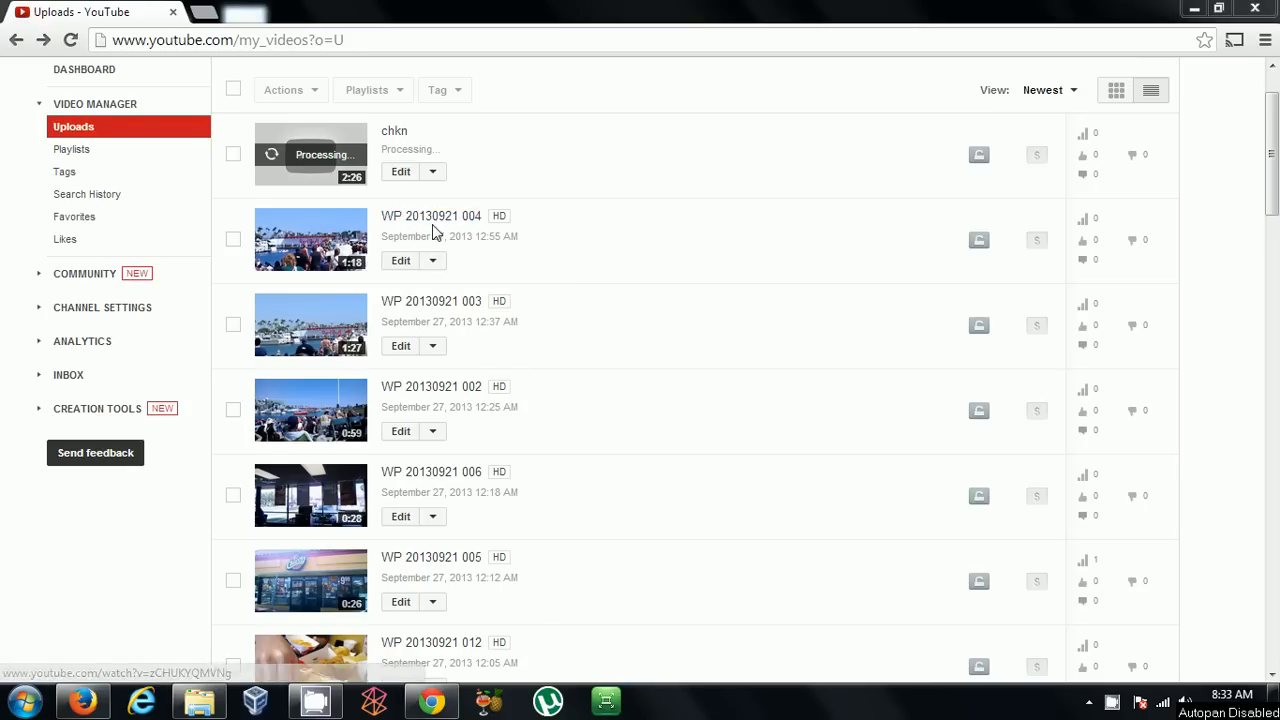
mouse_move(461, 223)
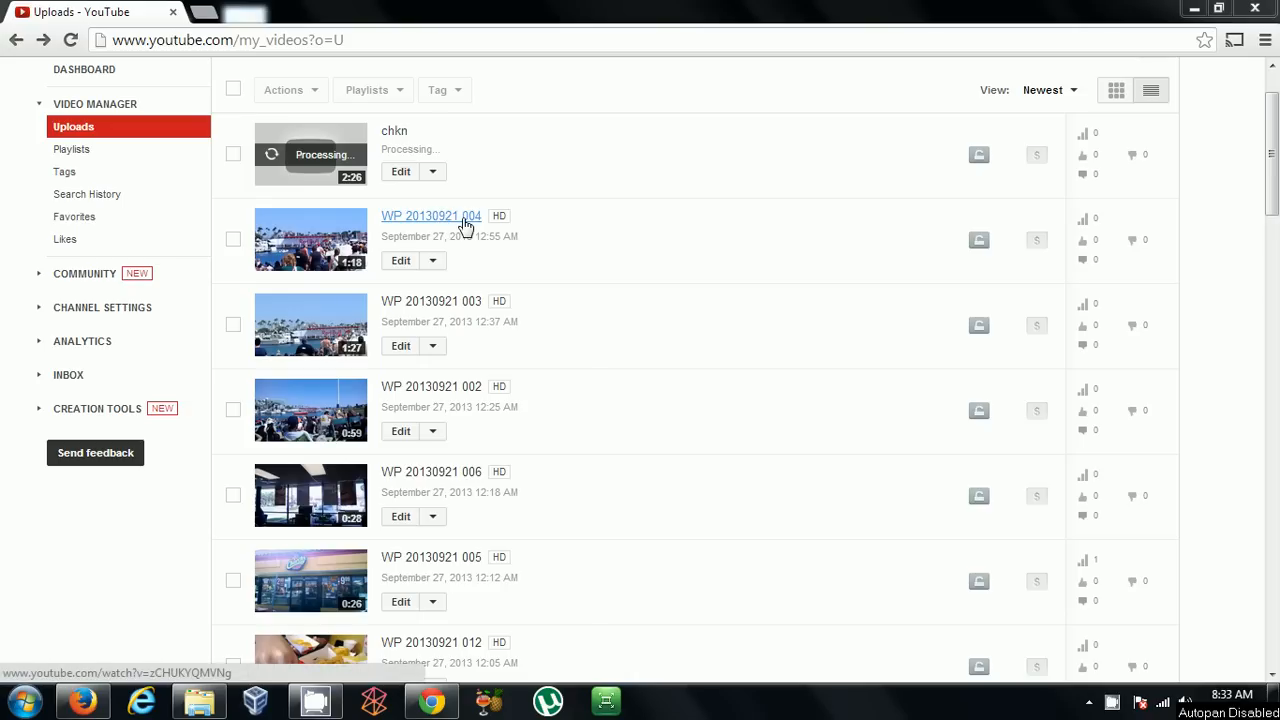
mouse_move(446, 224)
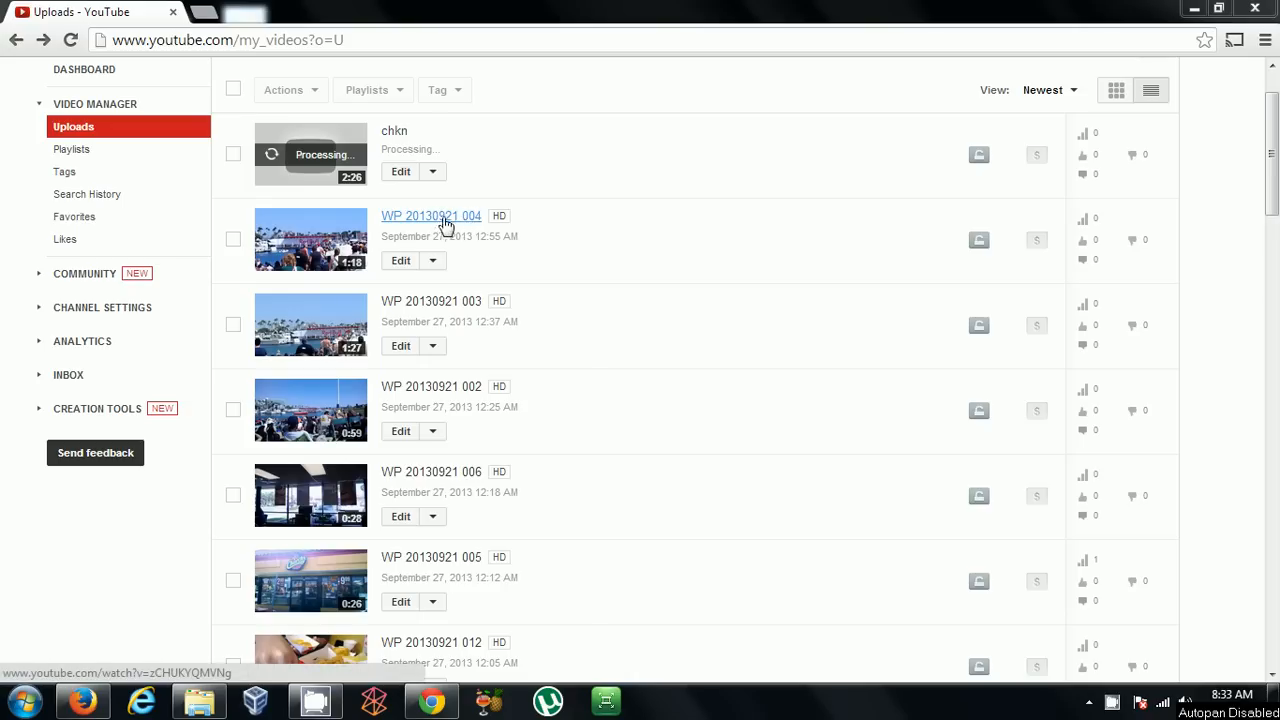
mouse_move(425, 230)
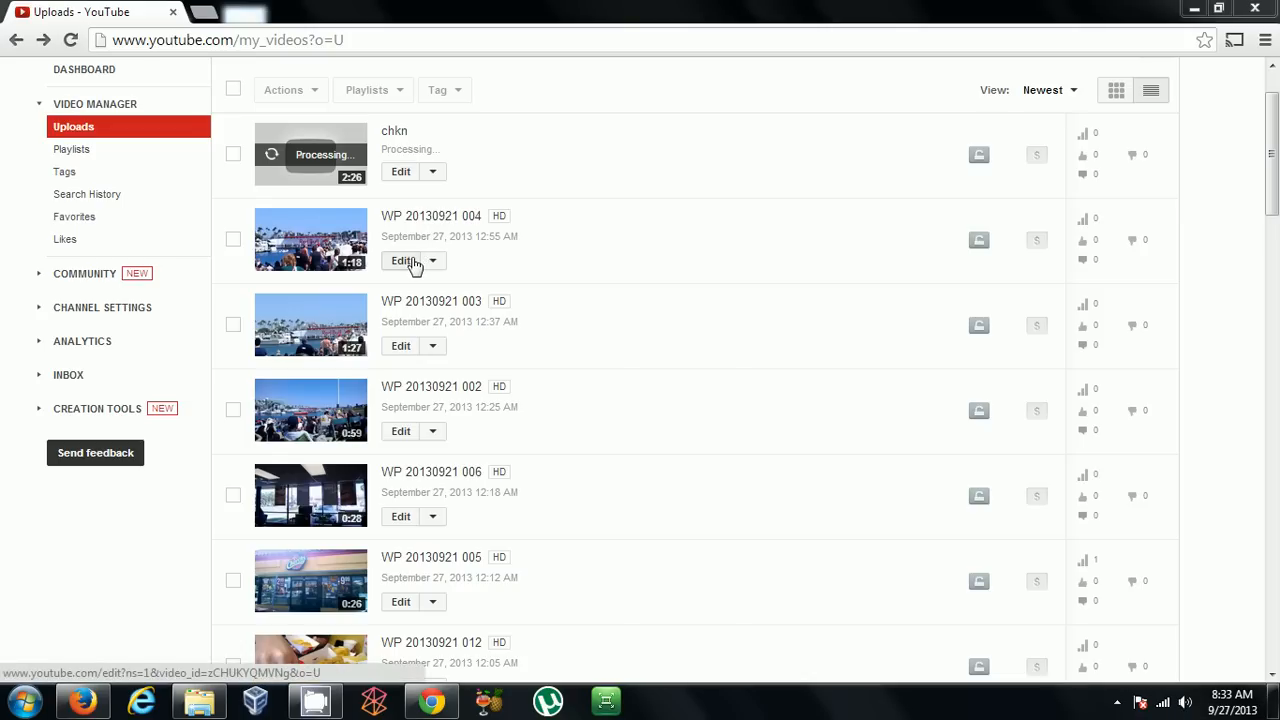
click(400, 261)
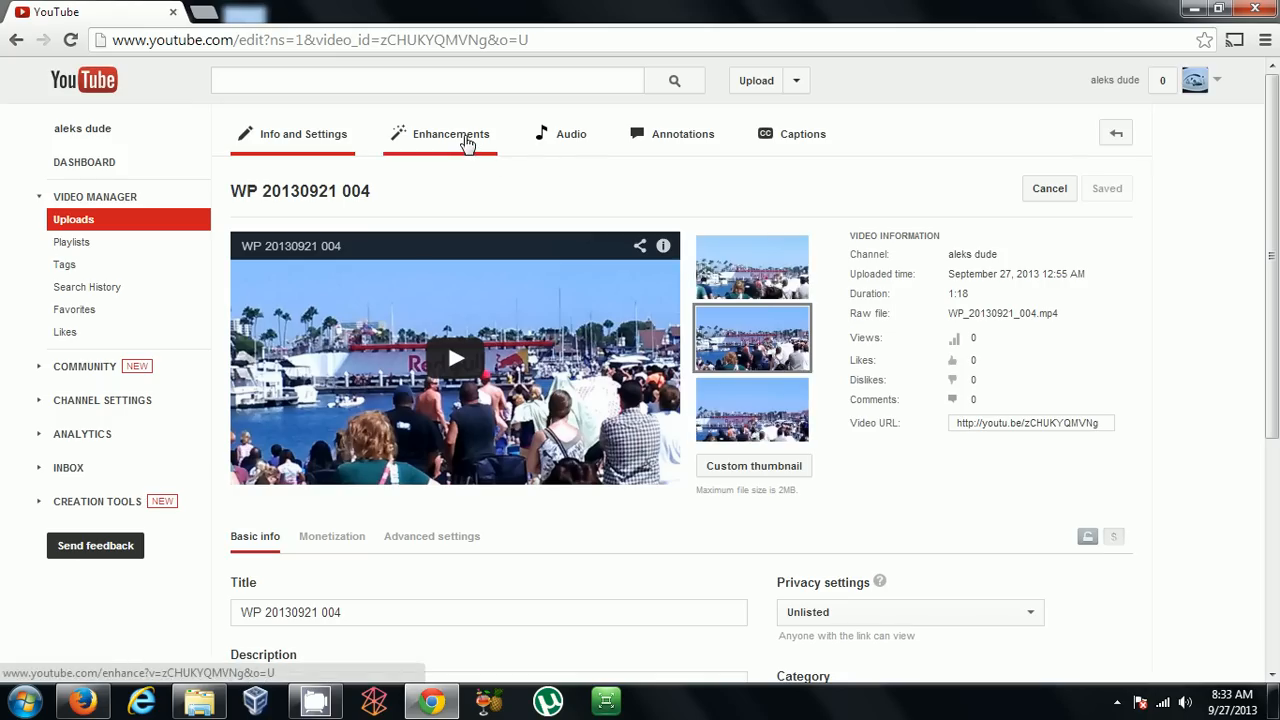
click(452, 133)
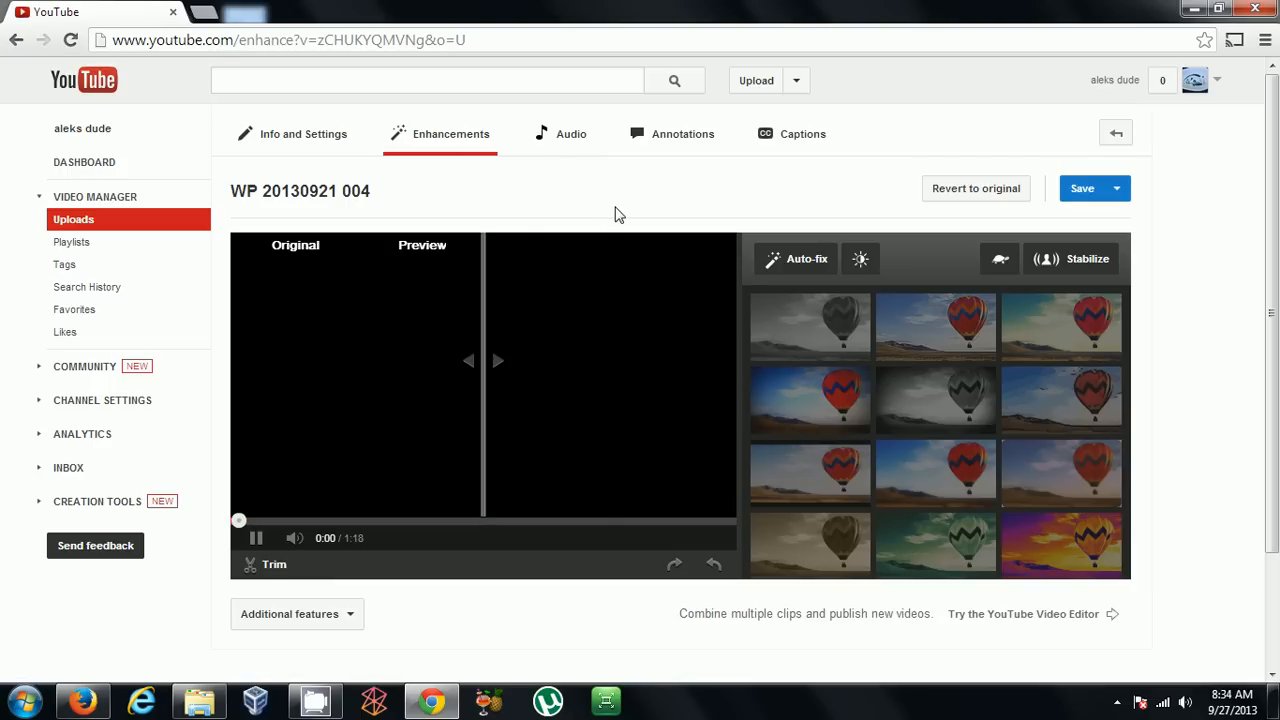
scroll(down, 3)
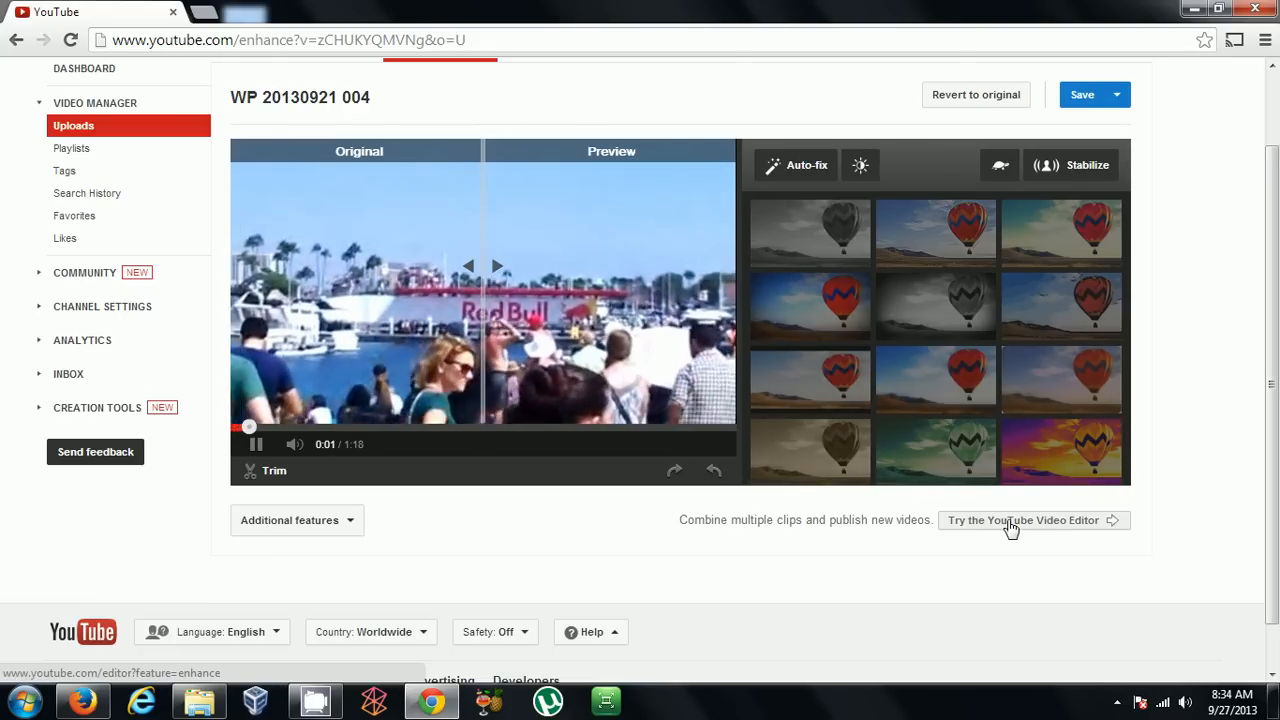
click(1023, 520)
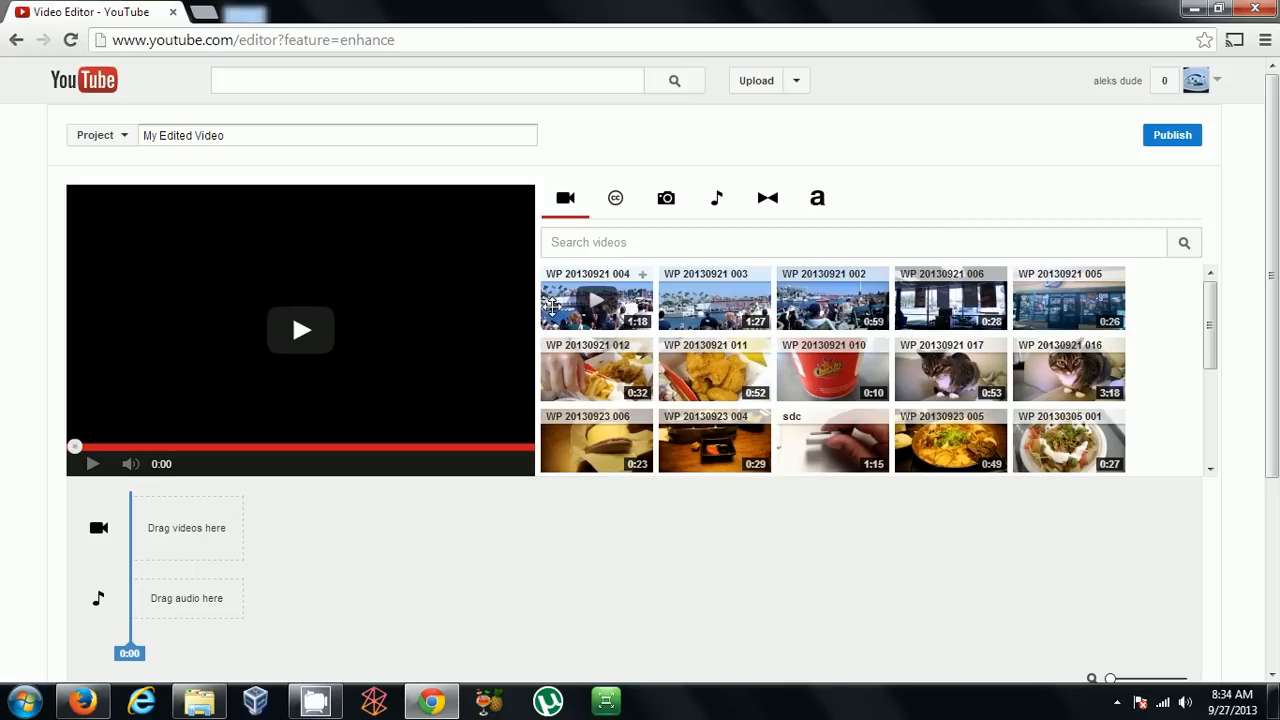
mouse_move(555, 300)
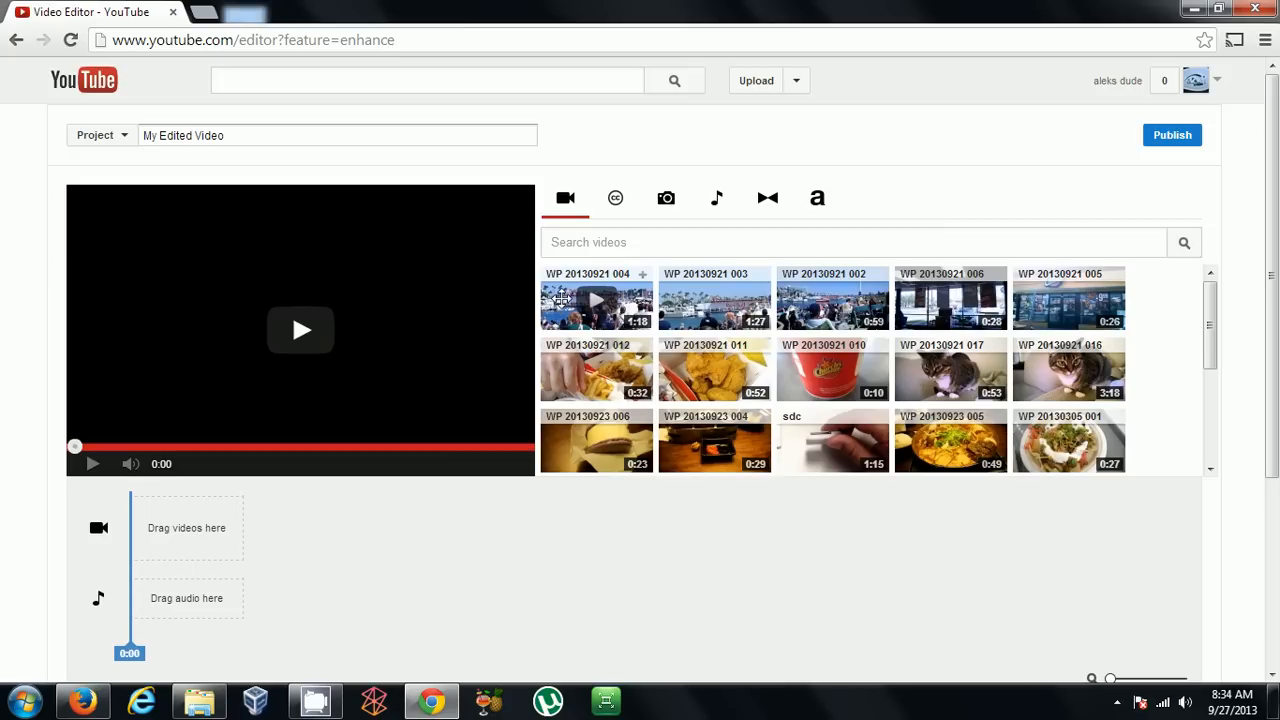
drag(595, 298, 186, 528)
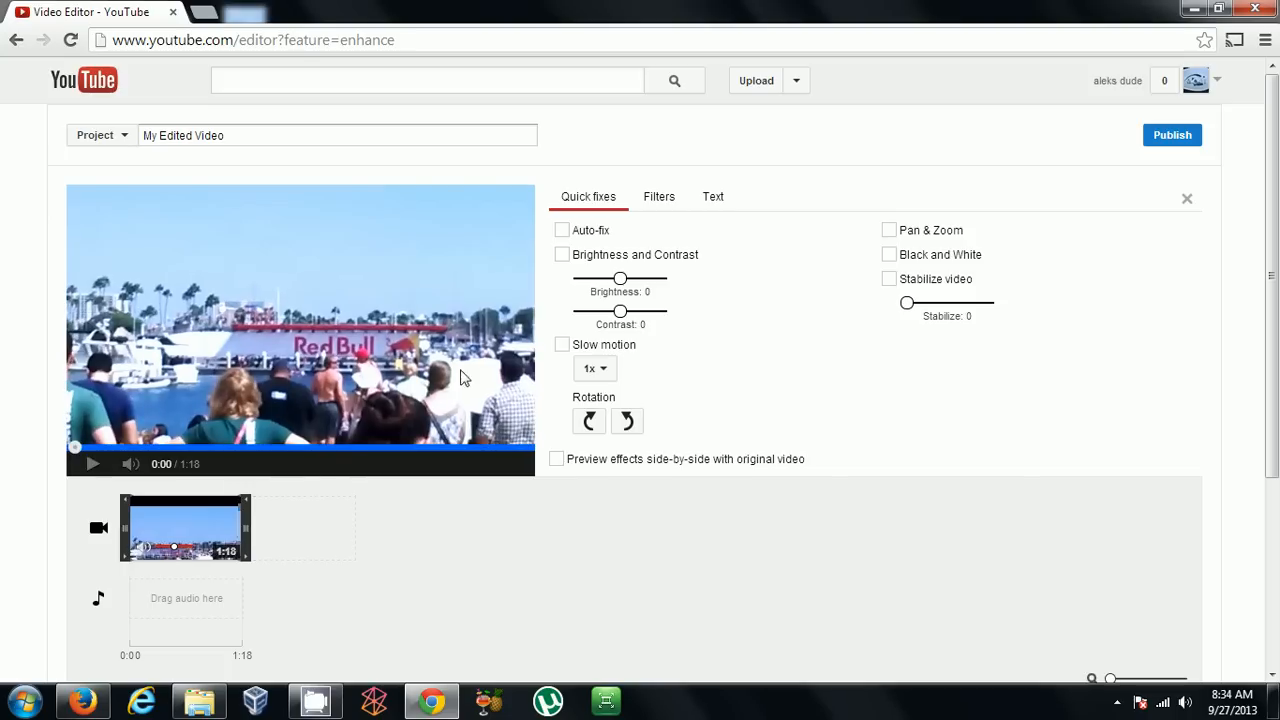
mouse_move(780, 397)
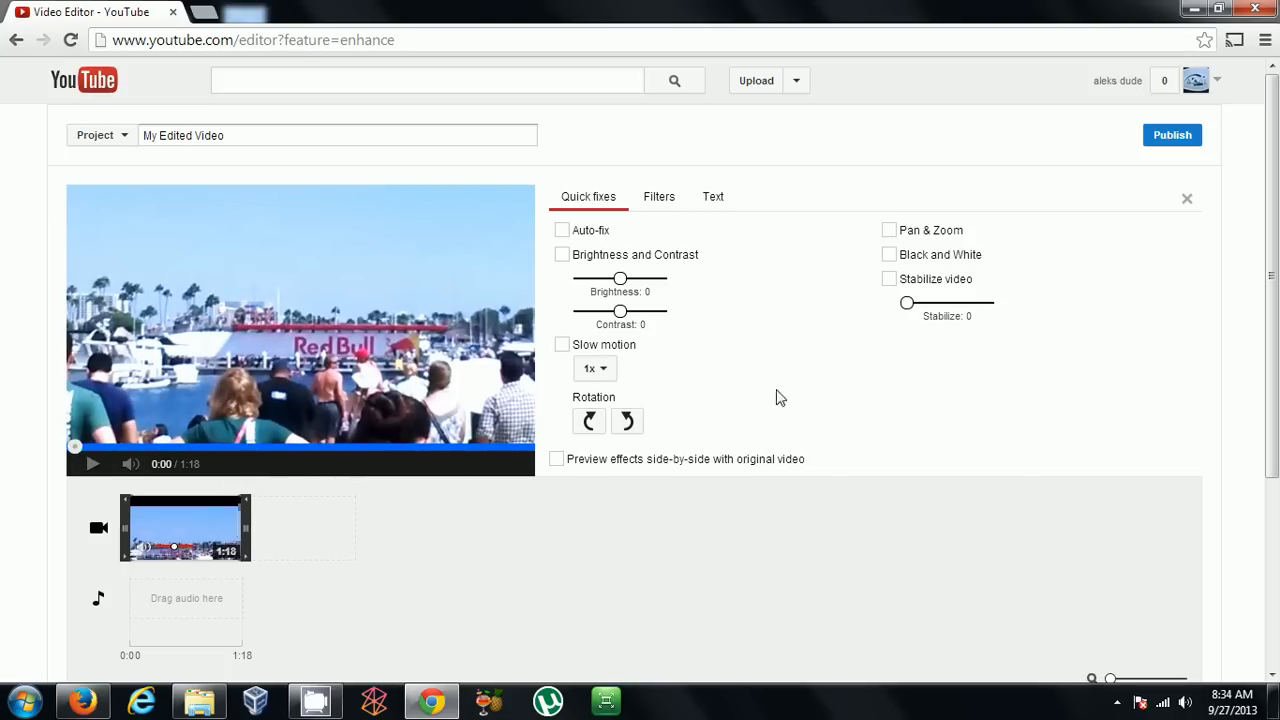
mouse_move(690, 379)
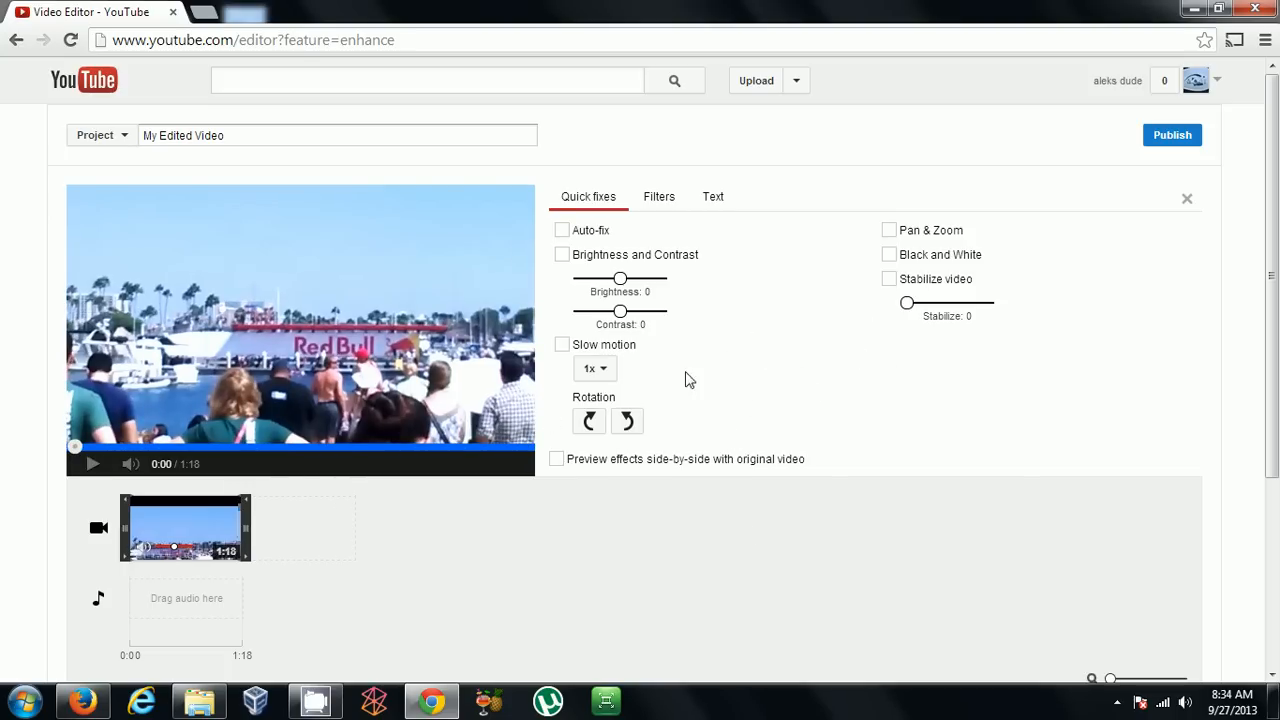
mouse_move(371, 512)
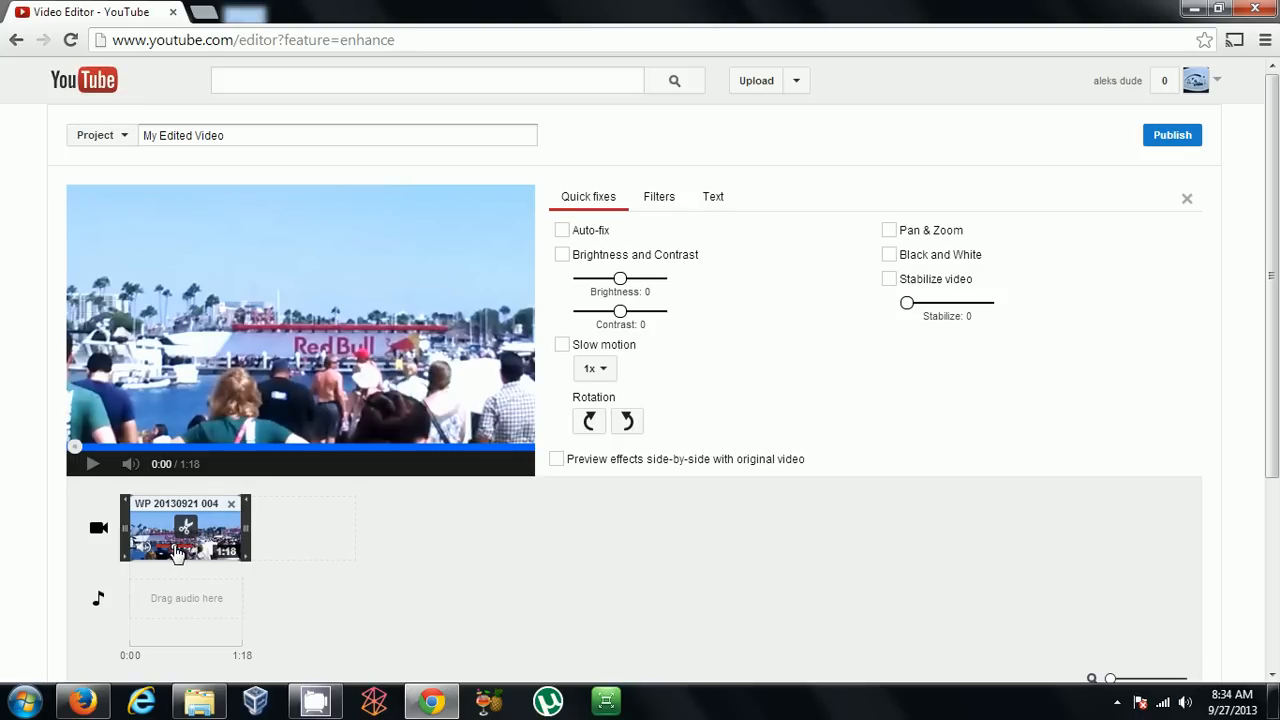
mouse_move(183, 556)
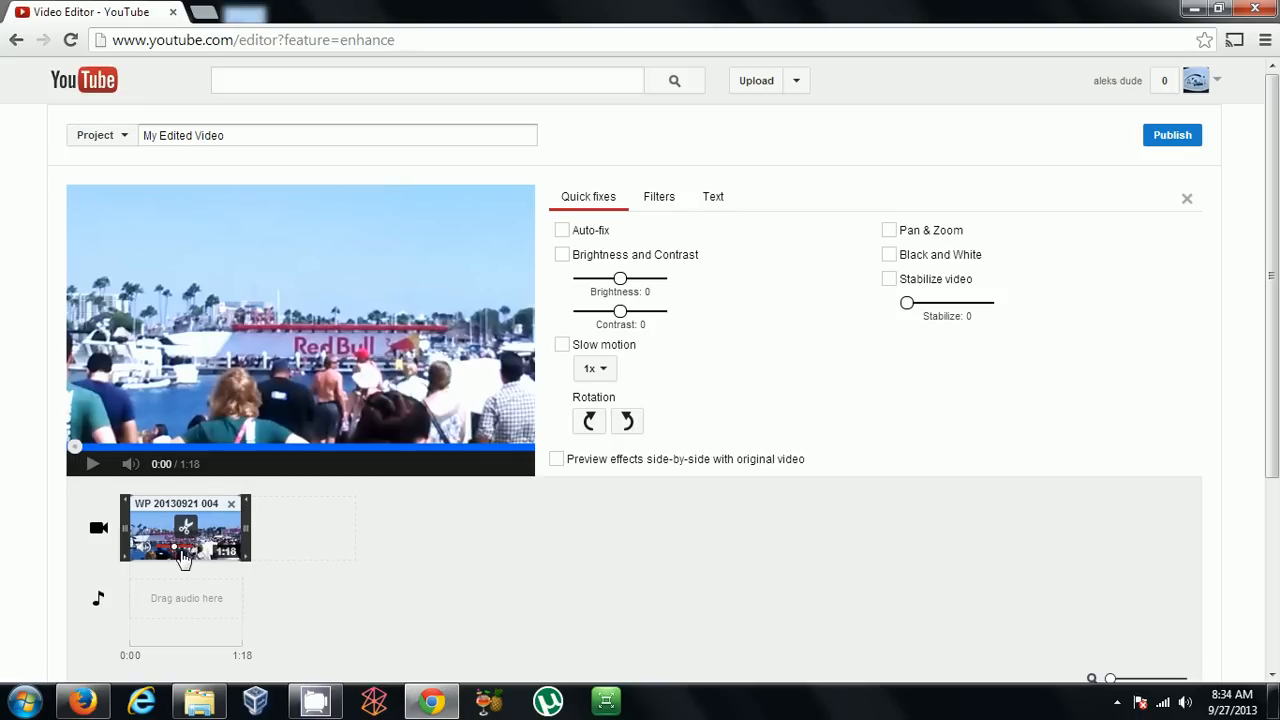
mouse_move(170, 553)
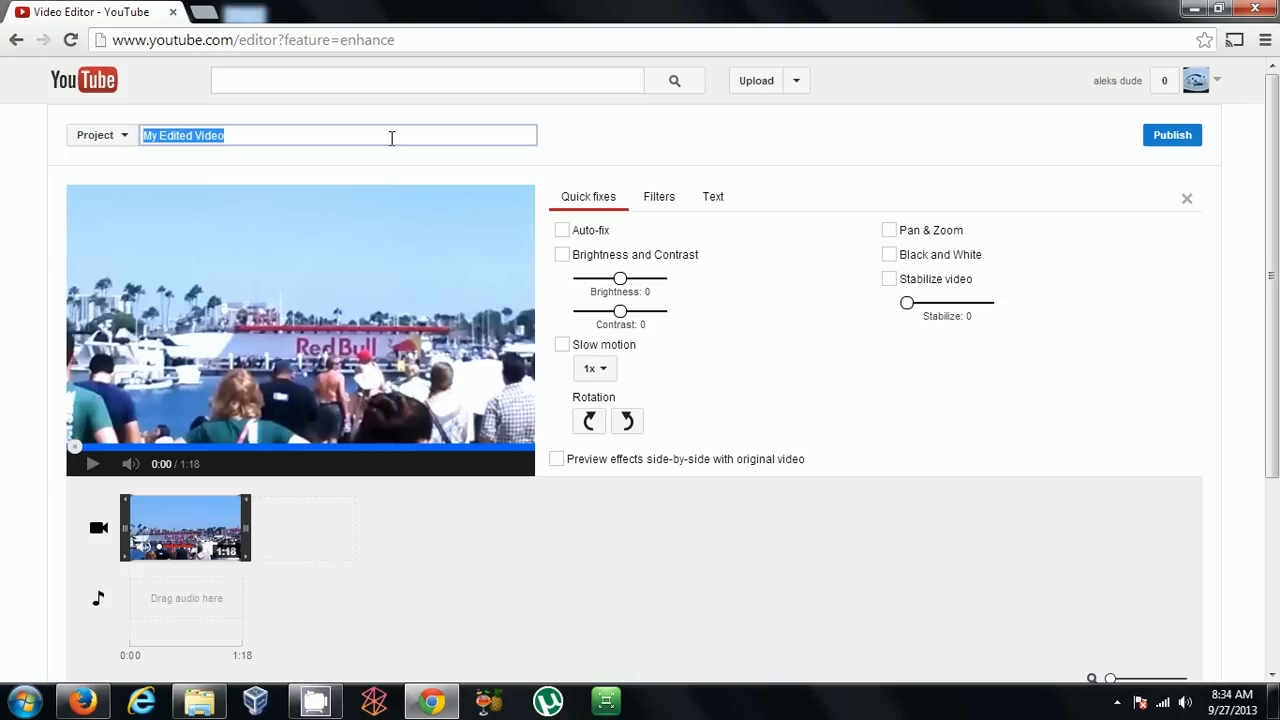
Title the project 'video2' and publish it as a new video
text(video2)
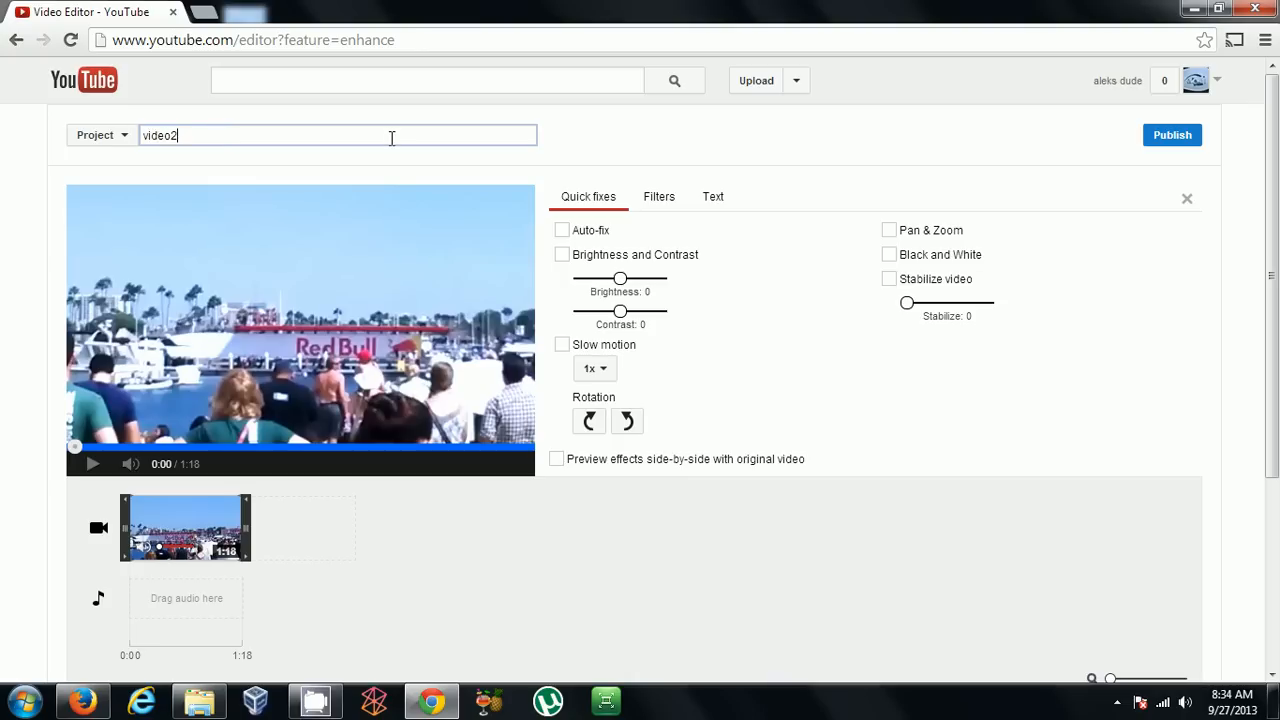
mouse_move(1179, 145)
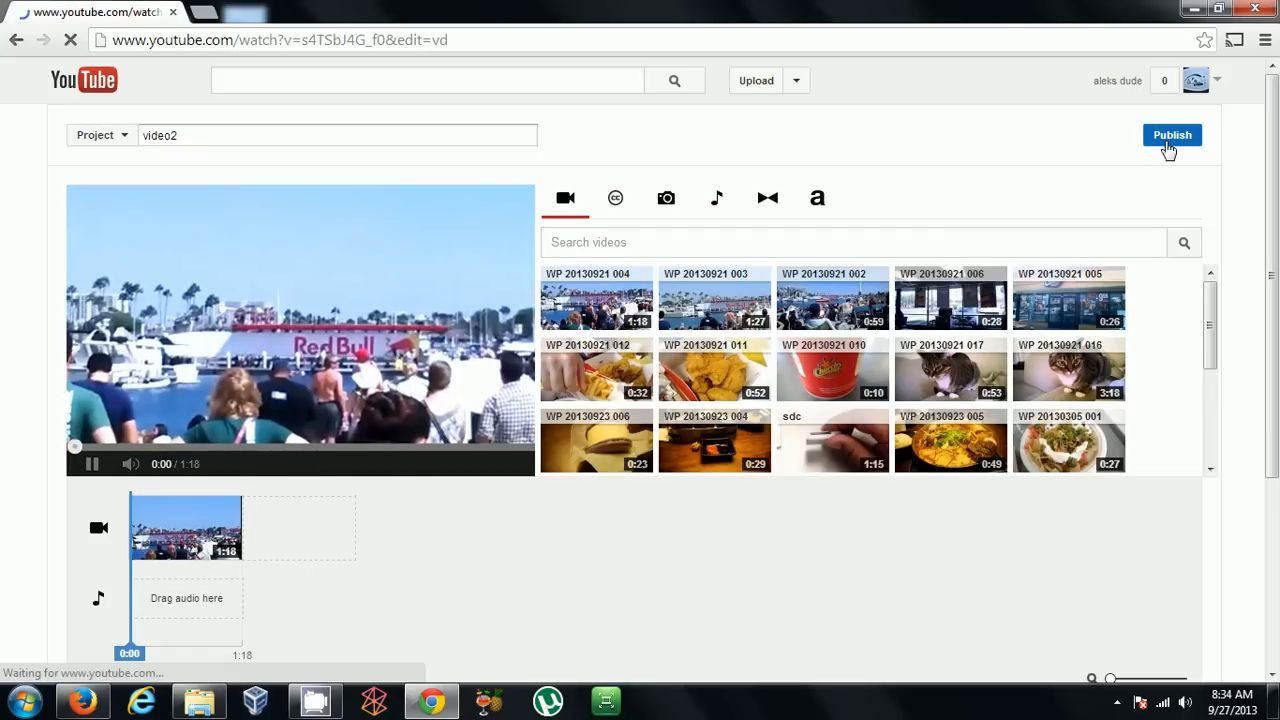
click(1171, 135)
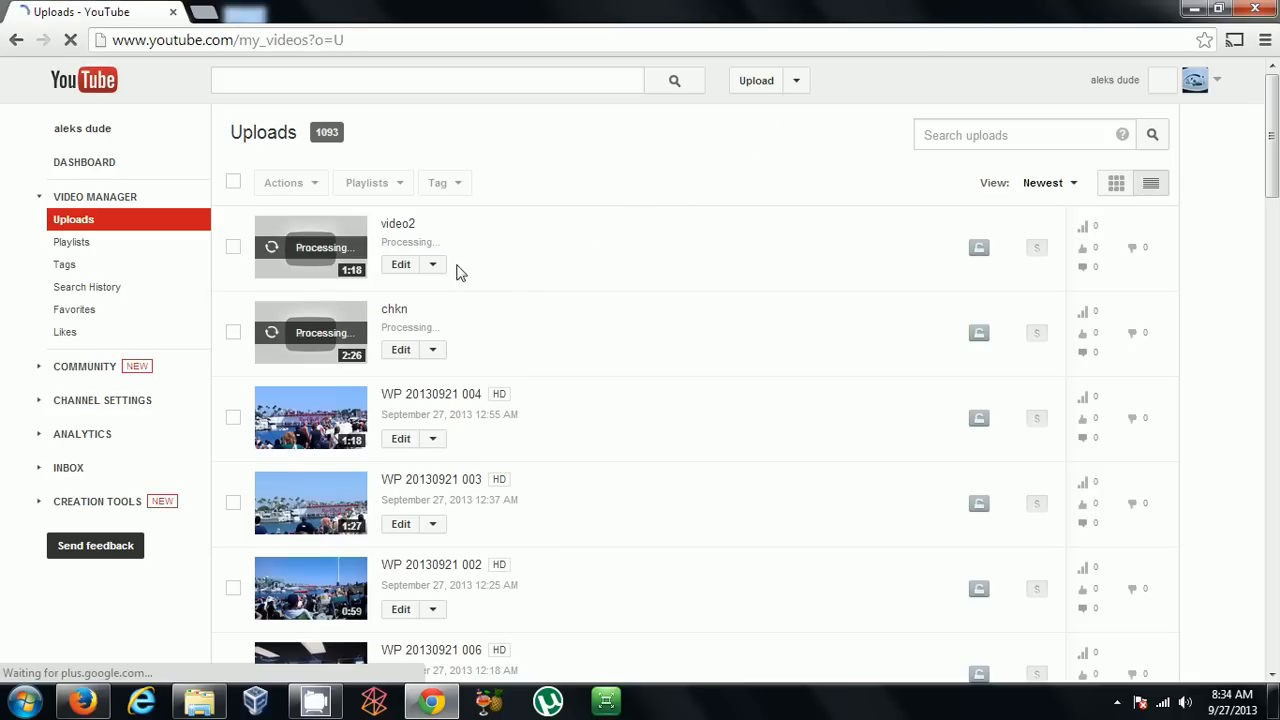
mouse_move(400, 264)
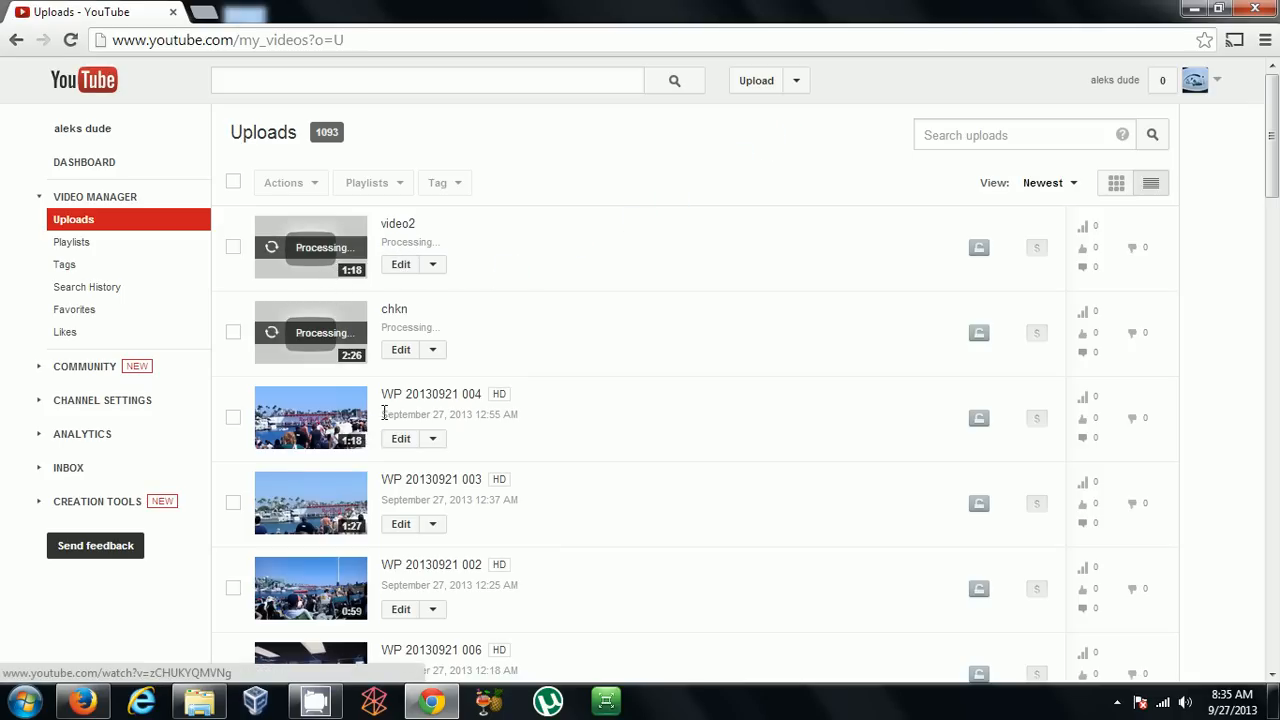
mouse_move(463, 400)
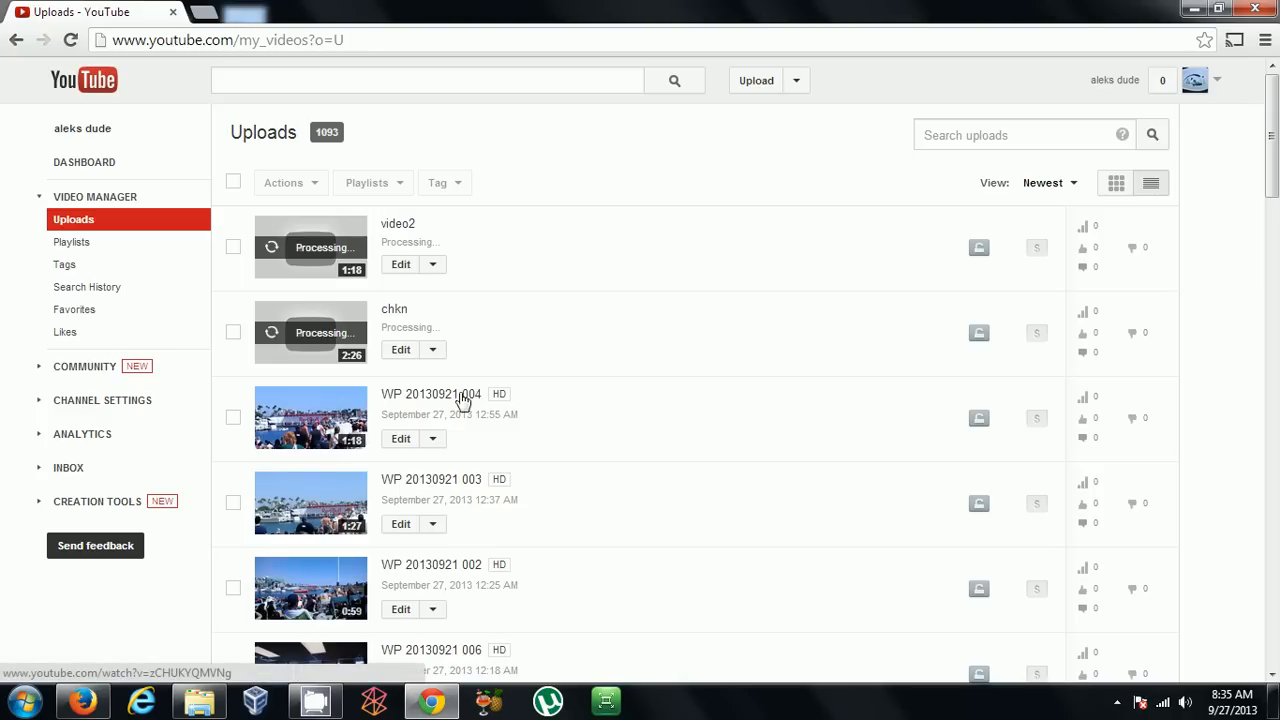
mouse_move(480, 405)
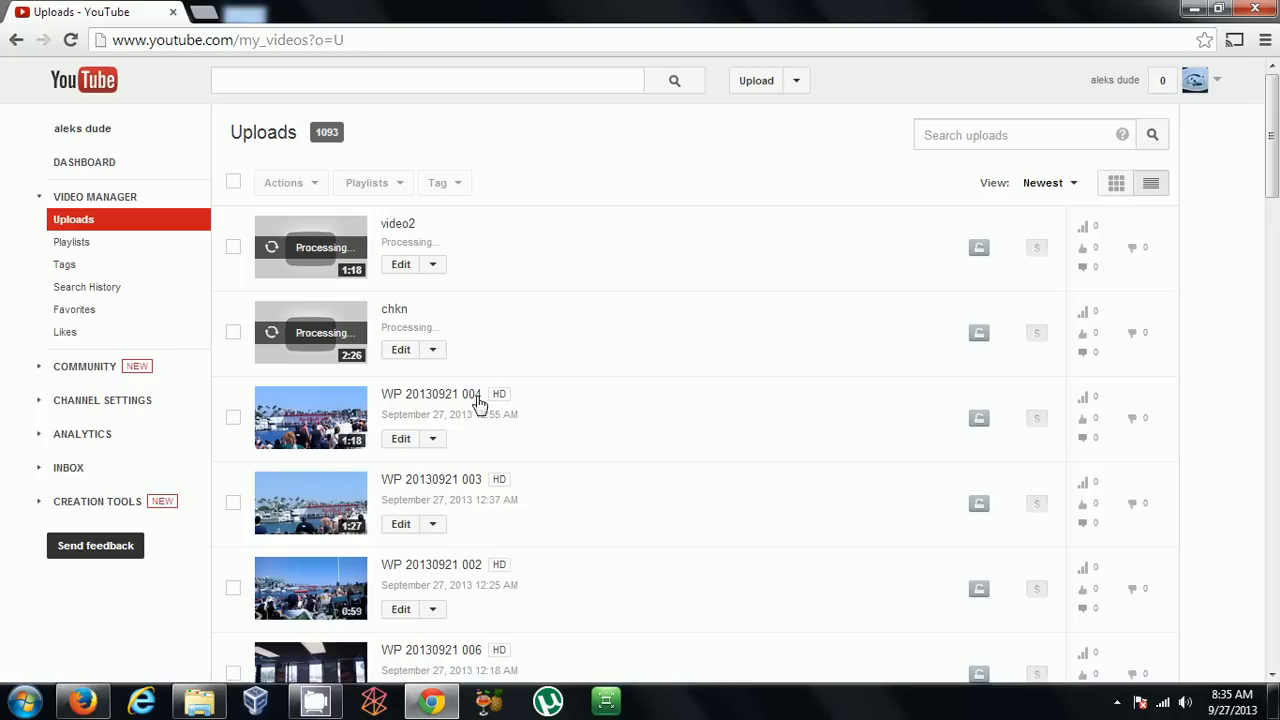